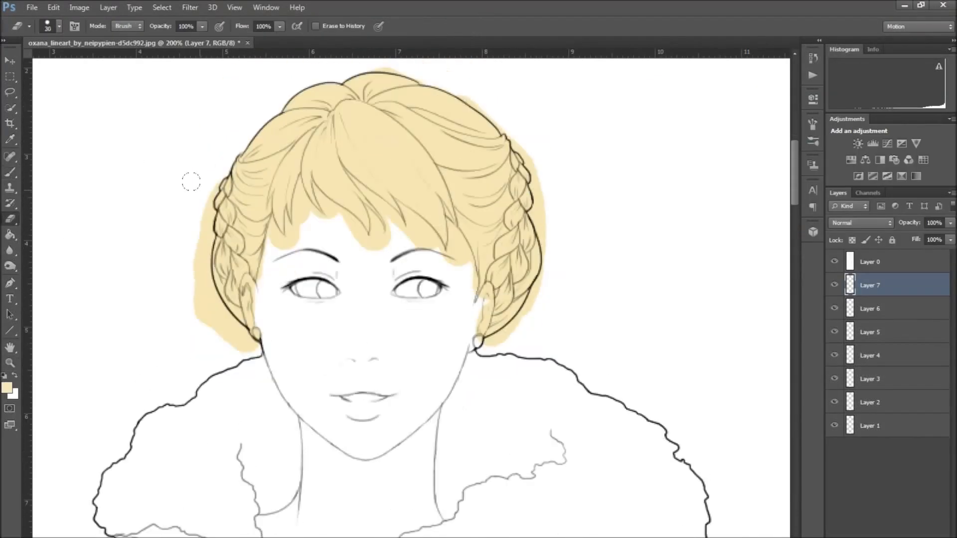
Erase blonde hair colour outside the outline on Layer 7, then switch to Layer 6 for skin
click(59, 26)
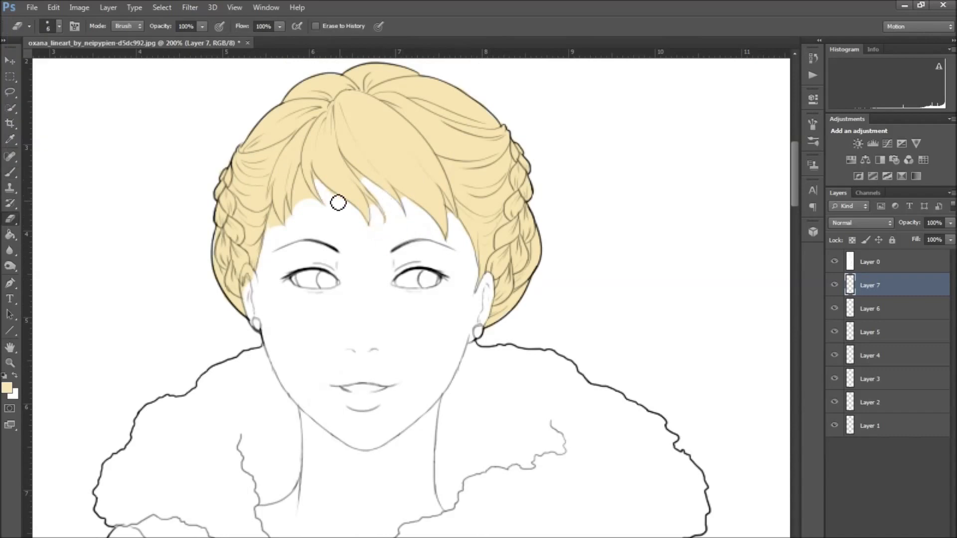
click(869, 308)
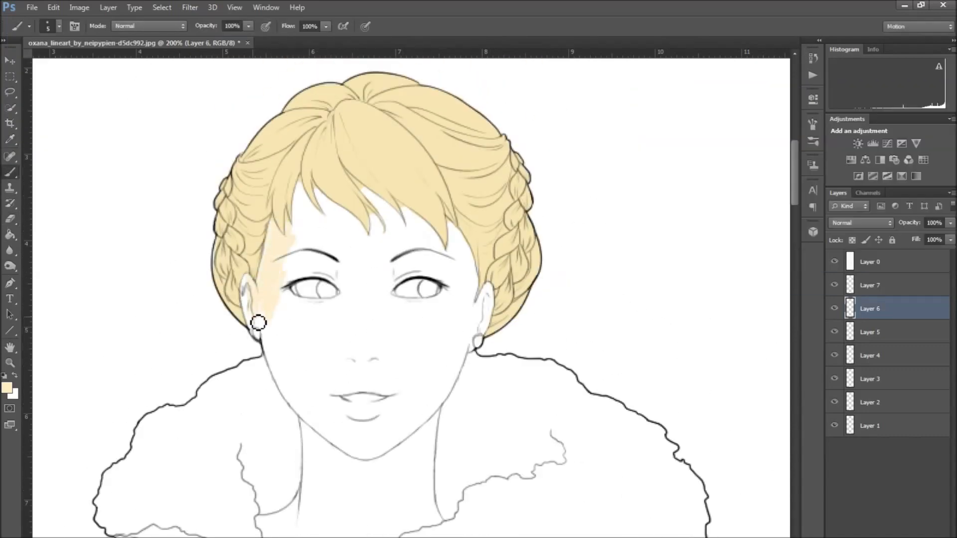
scroll(down, 3)
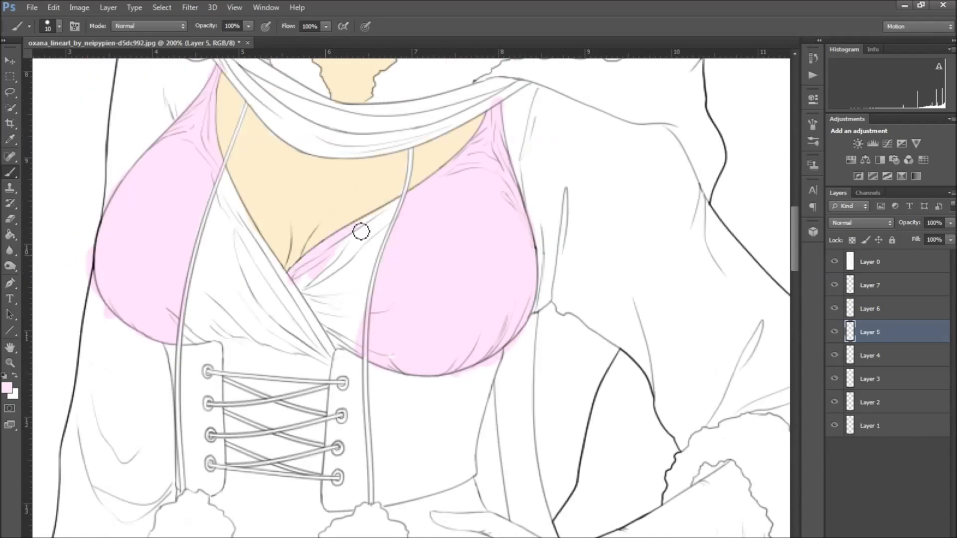
Paint the skirt light pink on Layer 5 and erase pink over the corset lacing
scroll(down, 3)
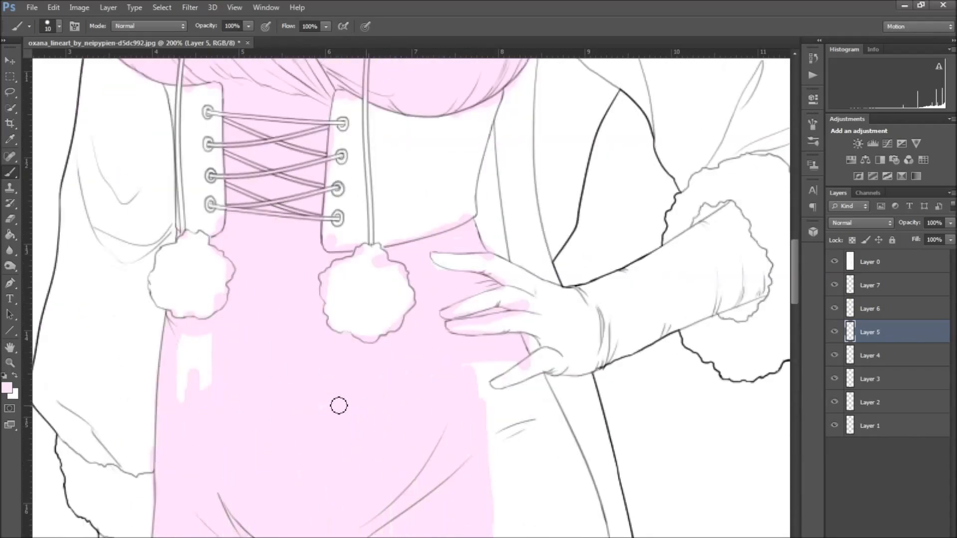
scroll(down, 3)
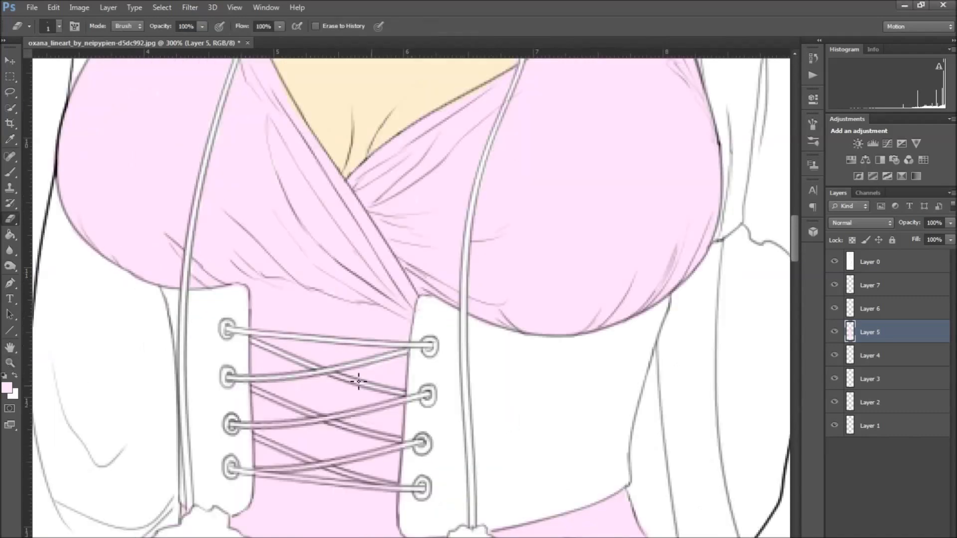
scroll(down, 3)
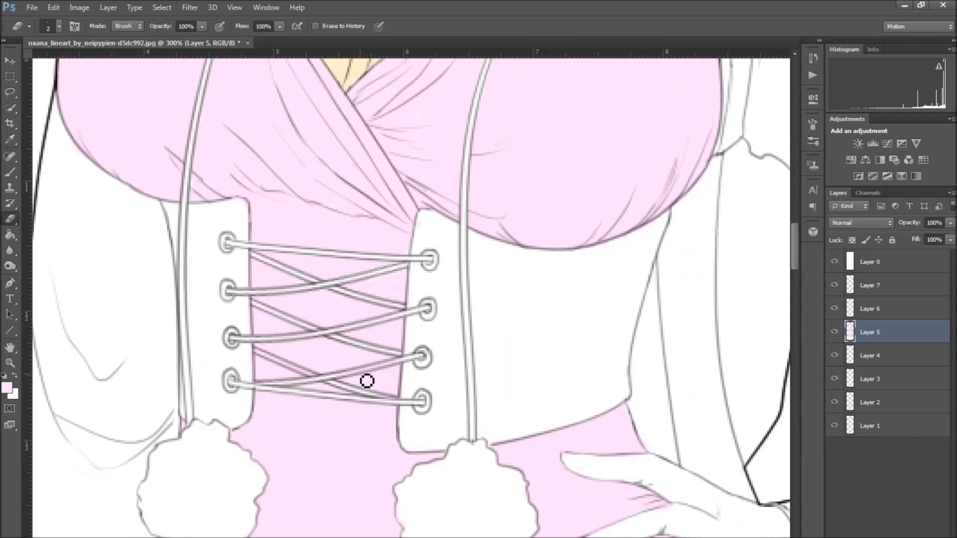
click(10, 157)
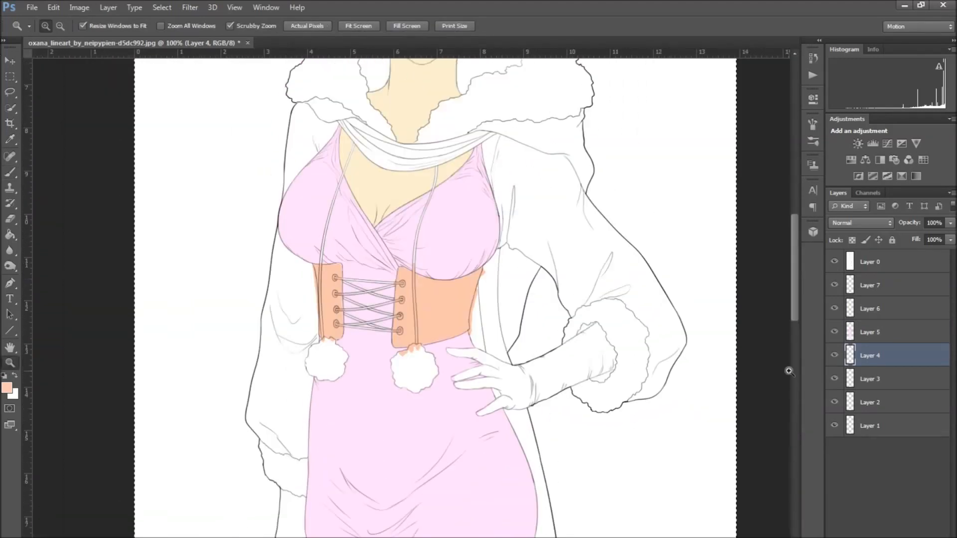
Paint peach and dark red corset layers, toggling Layer 4's visibility, then zoom toward the coat
click(870, 379)
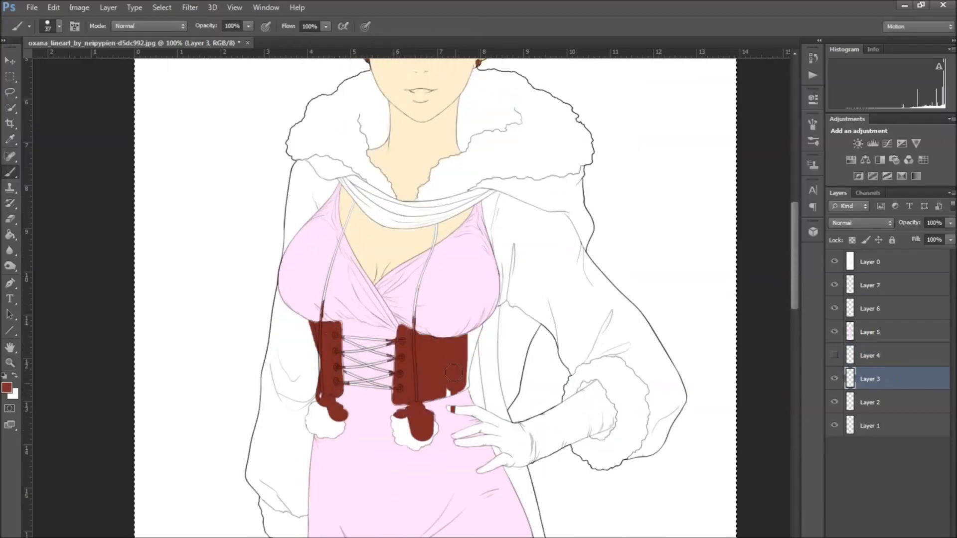
click(835, 378)
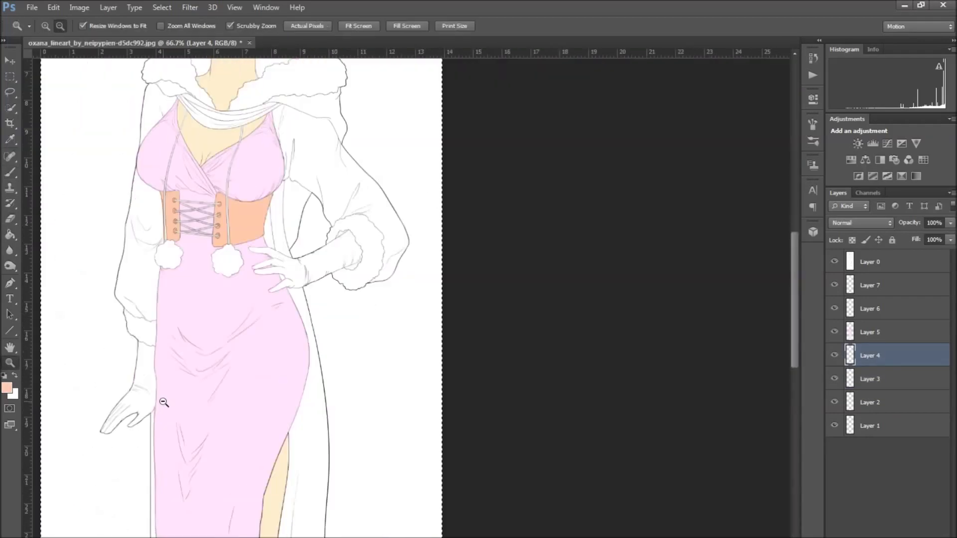
click(10, 388)
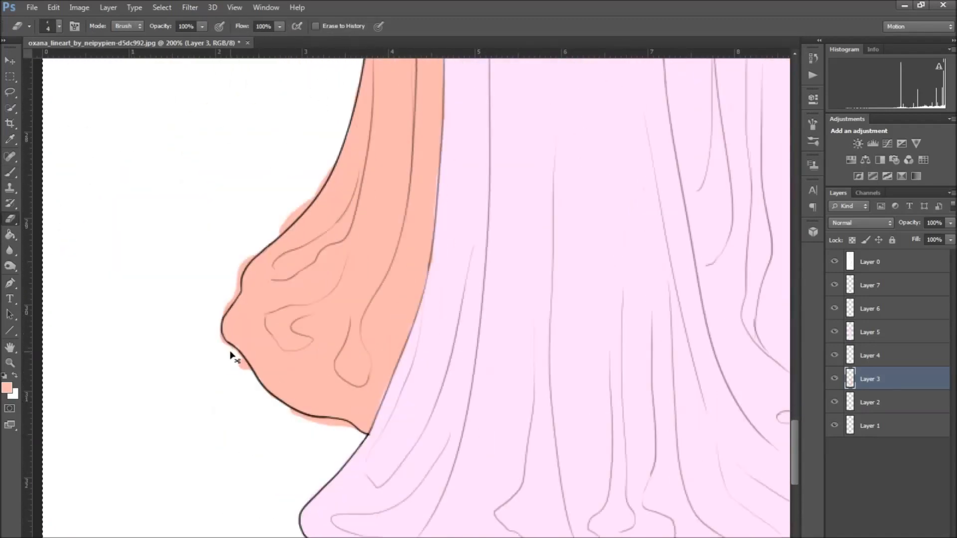
Colour the coat lining and laces coral, erasing spills on the coat edge, glove and laces
click(869, 331)
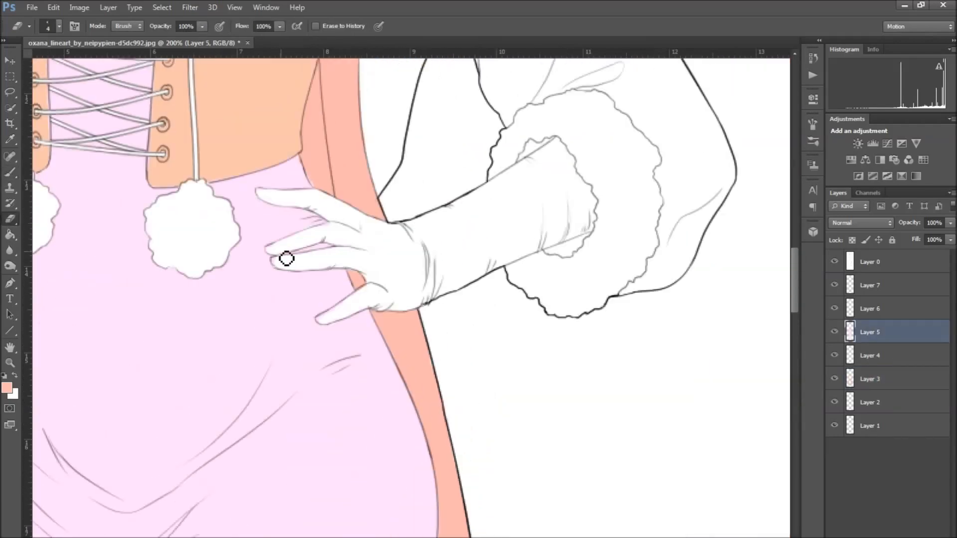
click(869, 356)
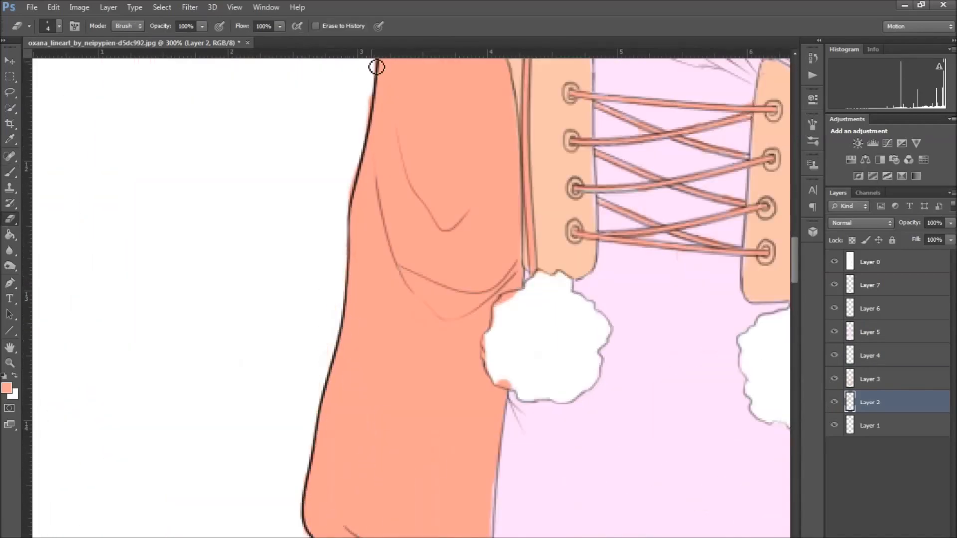
click(870, 331)
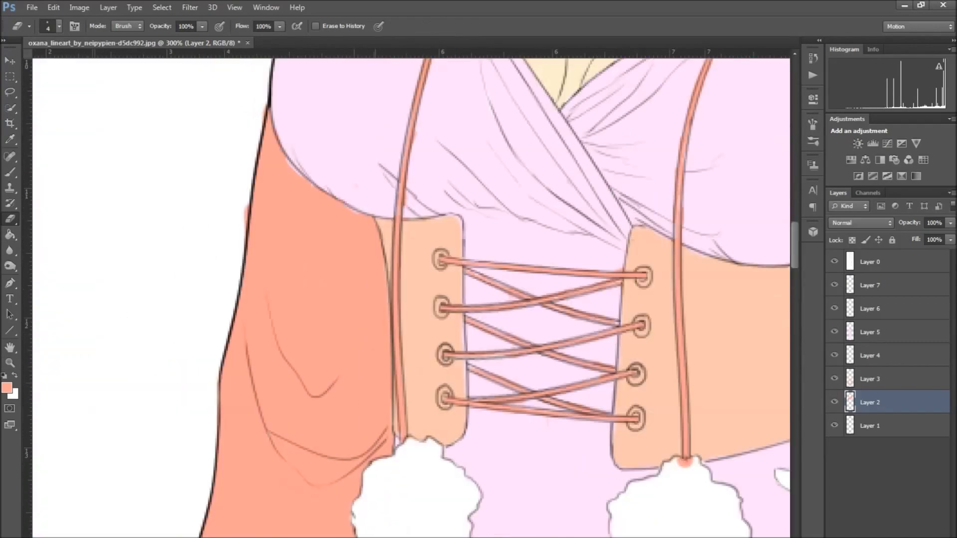
click(869, 308)
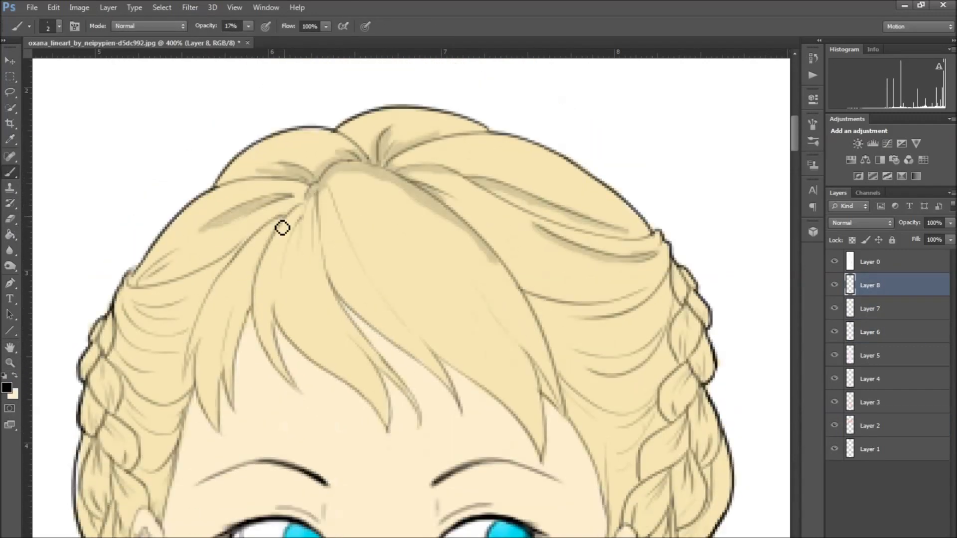
Paint 17%-opacity grey-pink shadows on Layer 8 along dress folds, bodice, lacing and hem
scroll(down, 3)
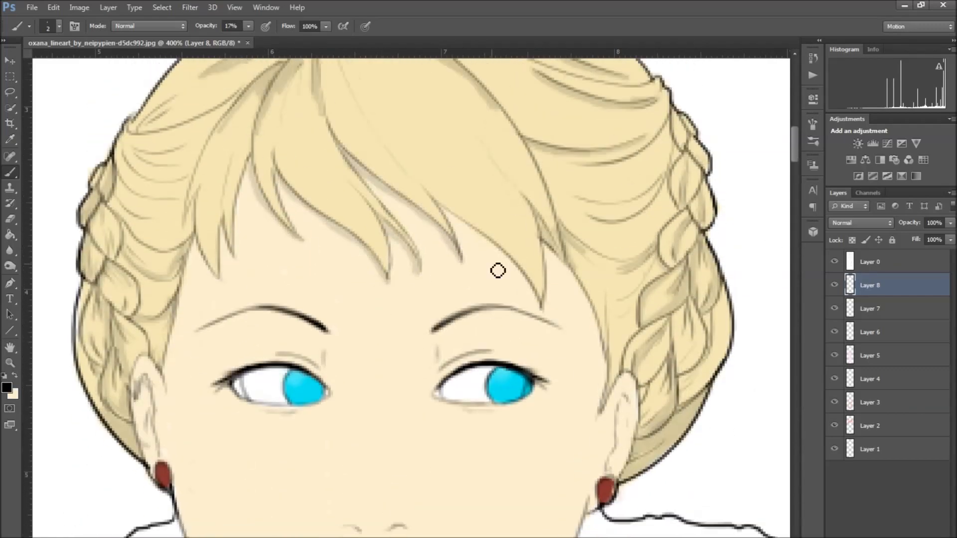
scroll(down, 3)
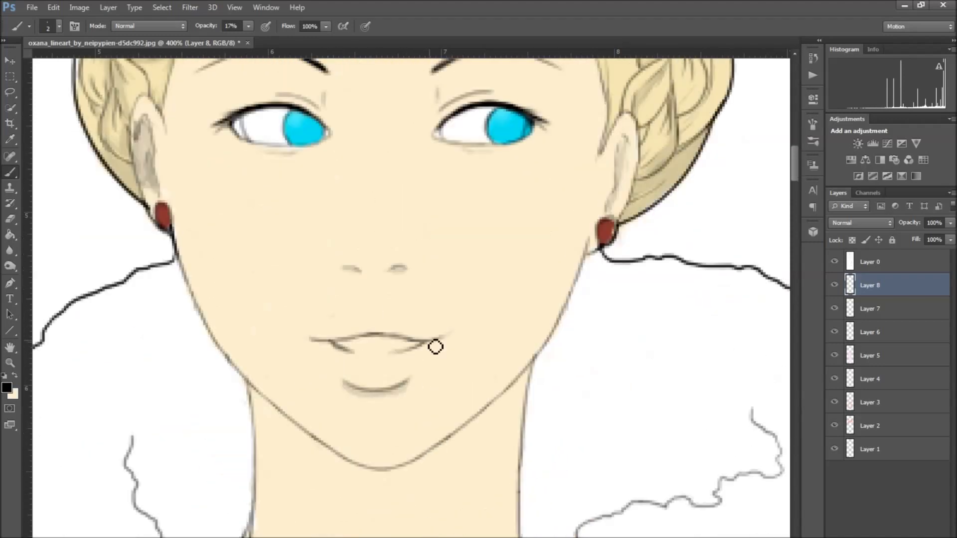
scroll(down, 3)
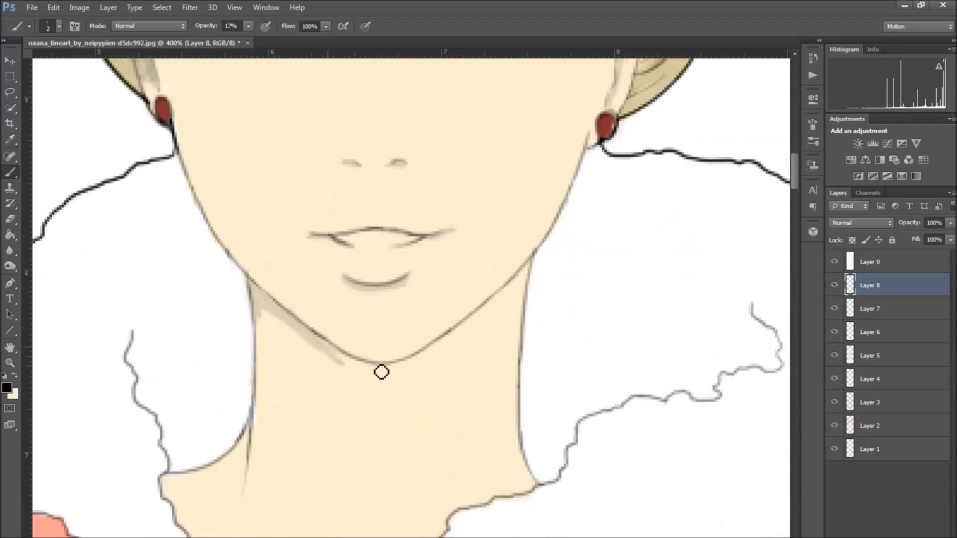
scroll(up, 3)
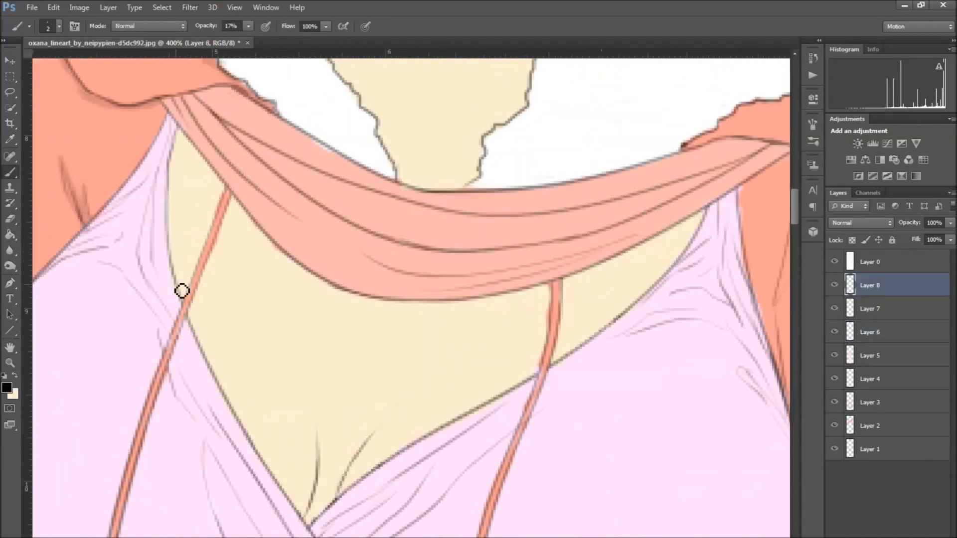
scroll(down, 3)
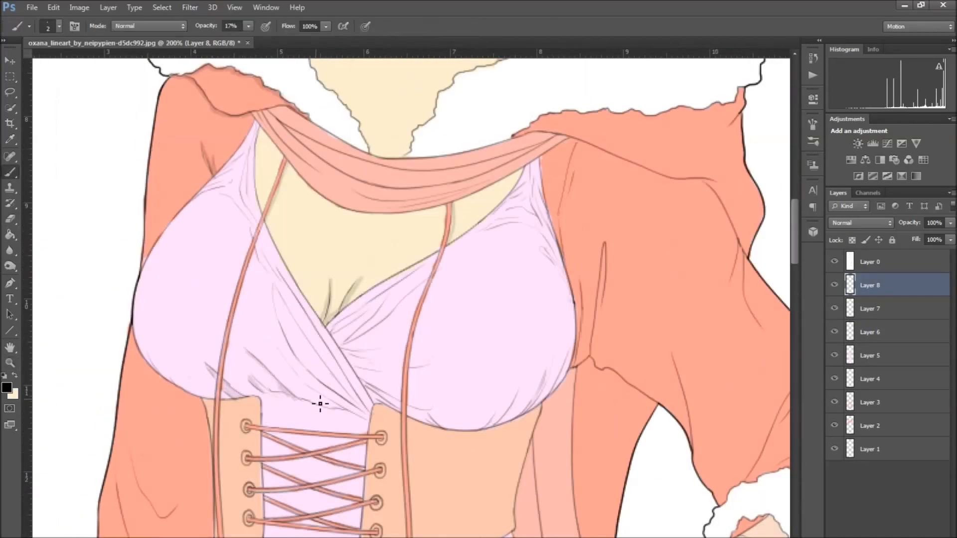
scroll(down, 3)
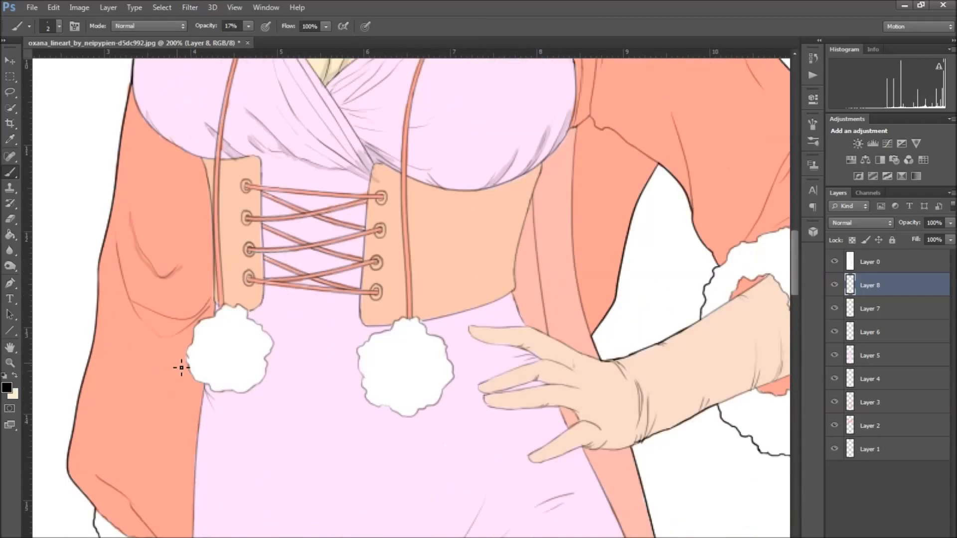
scroll(down, 3)
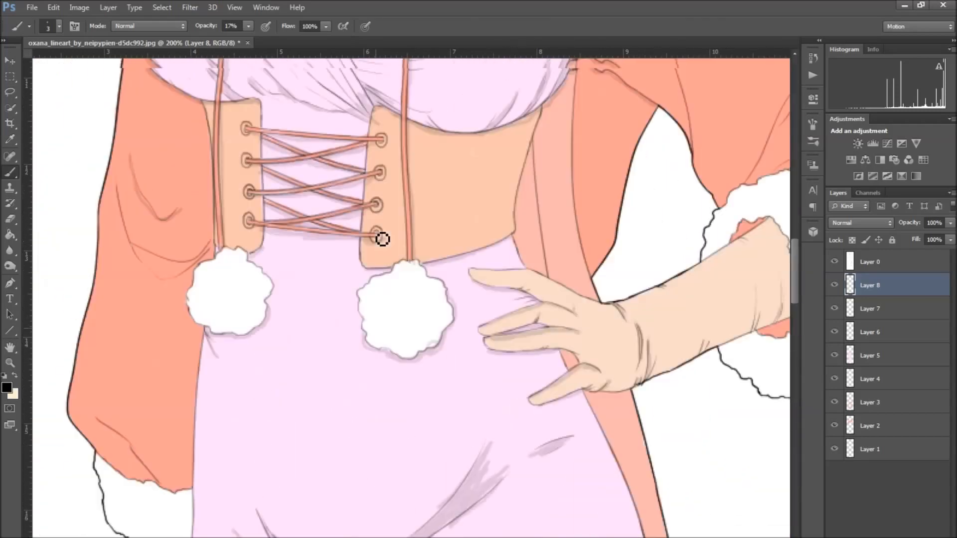
click(868, 332)
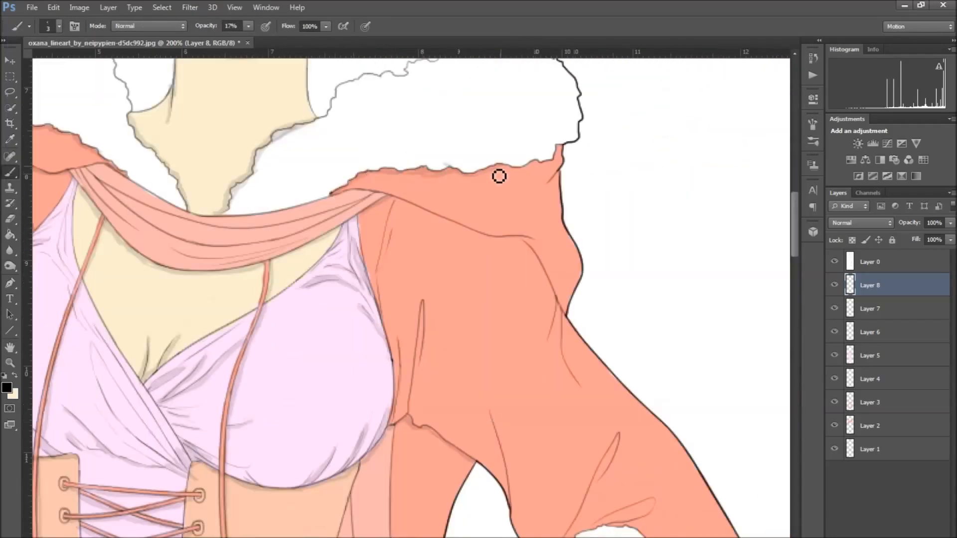
scroll(down, 3)
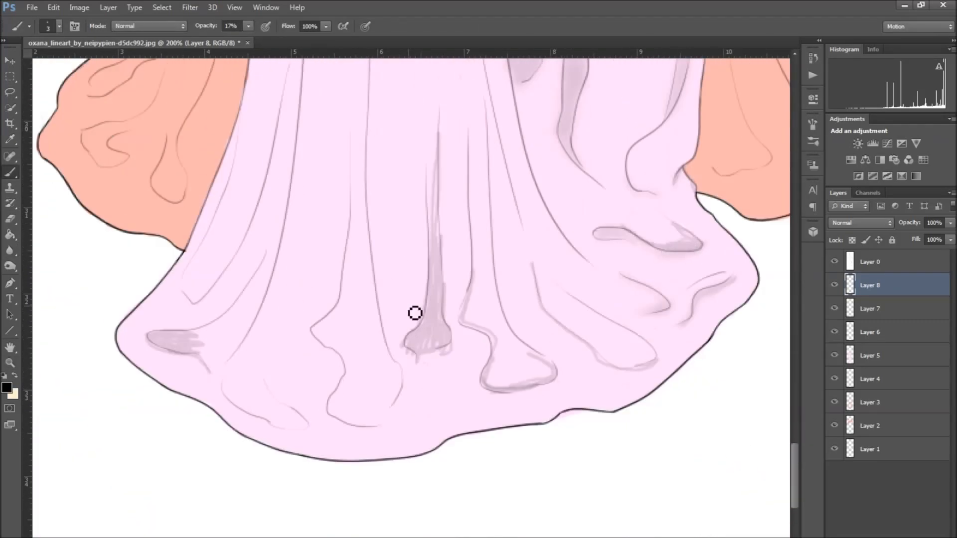
scroll(up, 3)
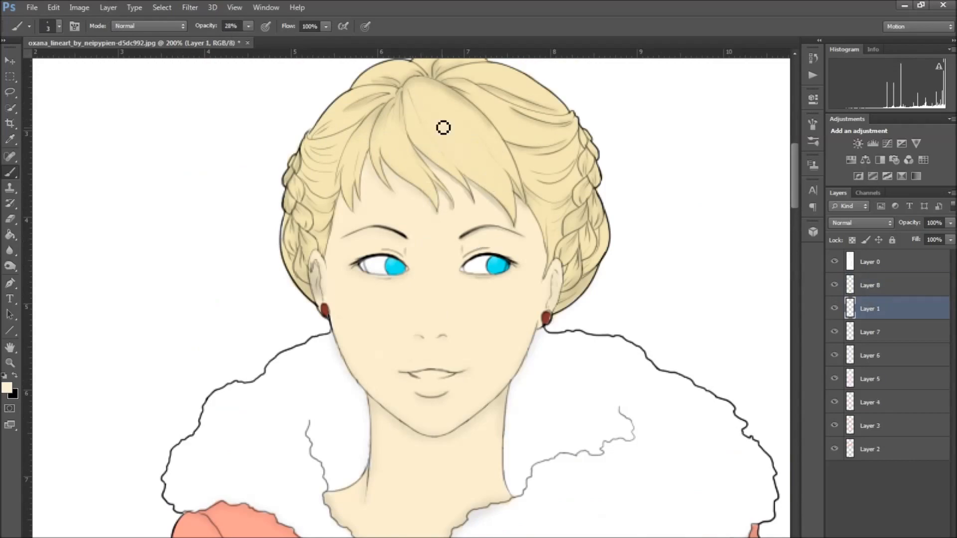
Shade the bodice, add pink blush to the face on Layer 1, and smudge the skirt shading
scroll(down, 3)
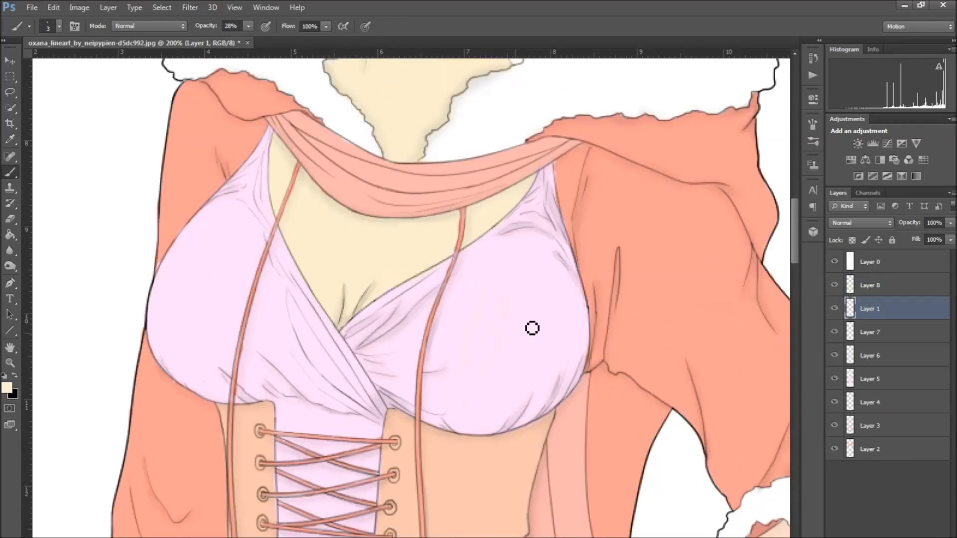
click(869, 285)
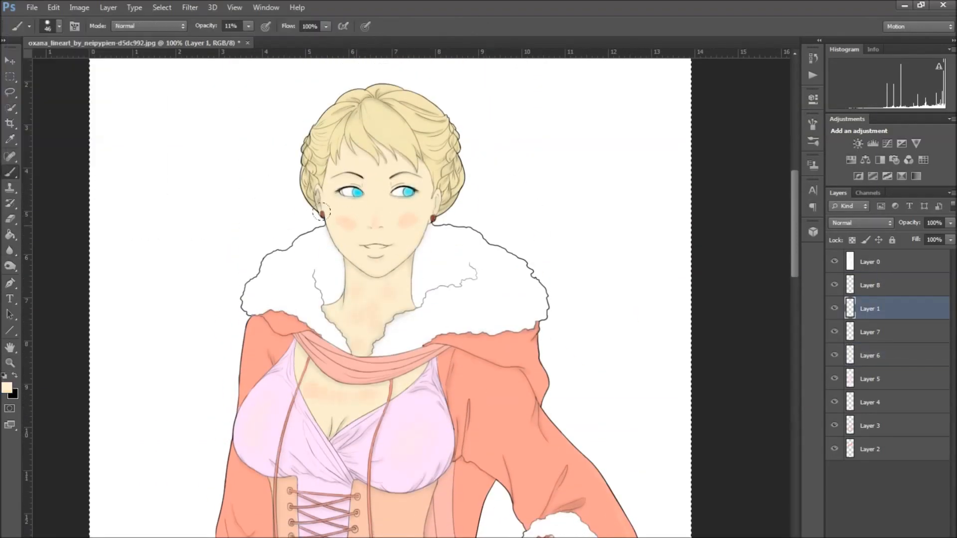
click(869, 355)
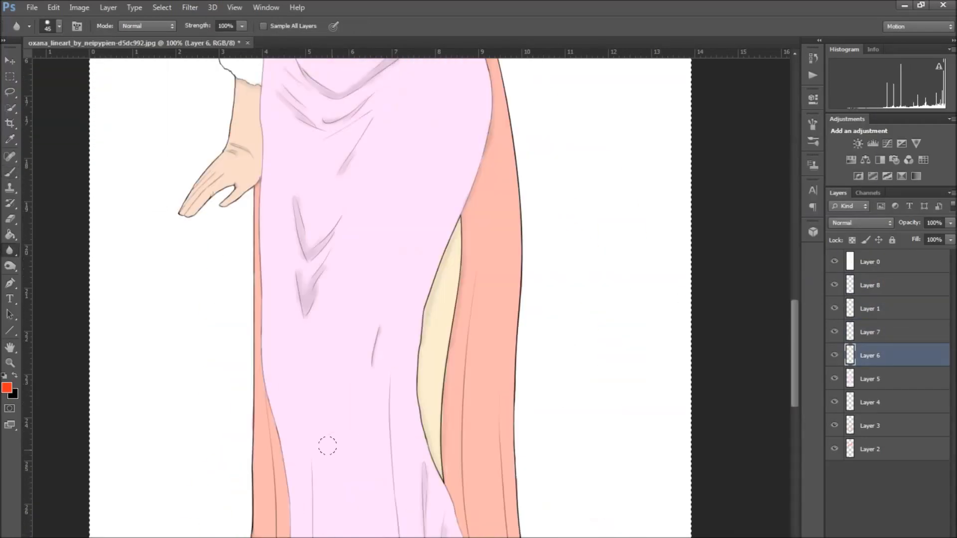
click(870, 331)
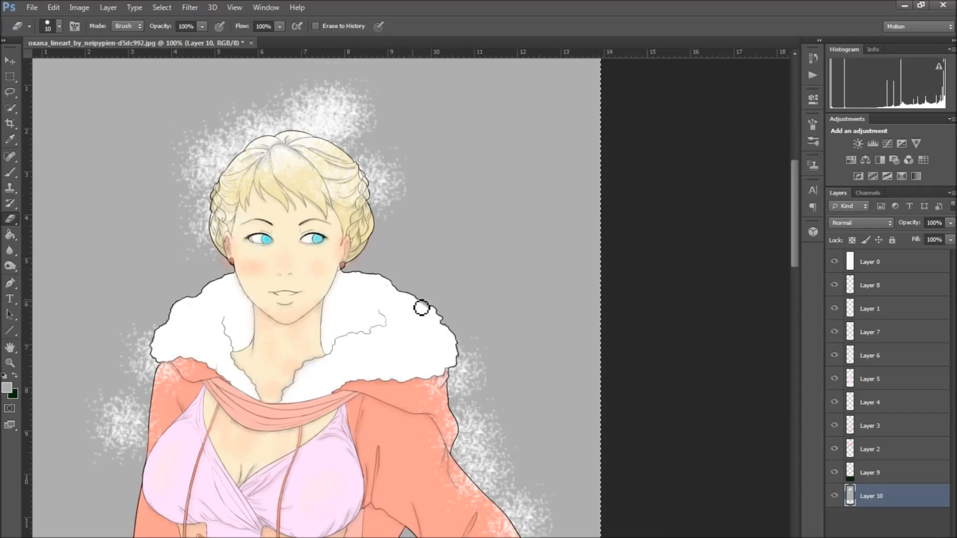
Erase white speckles around the figure and sleeve cuff at 100% opacity on Layers 10 and 7
scroll(down, 3)
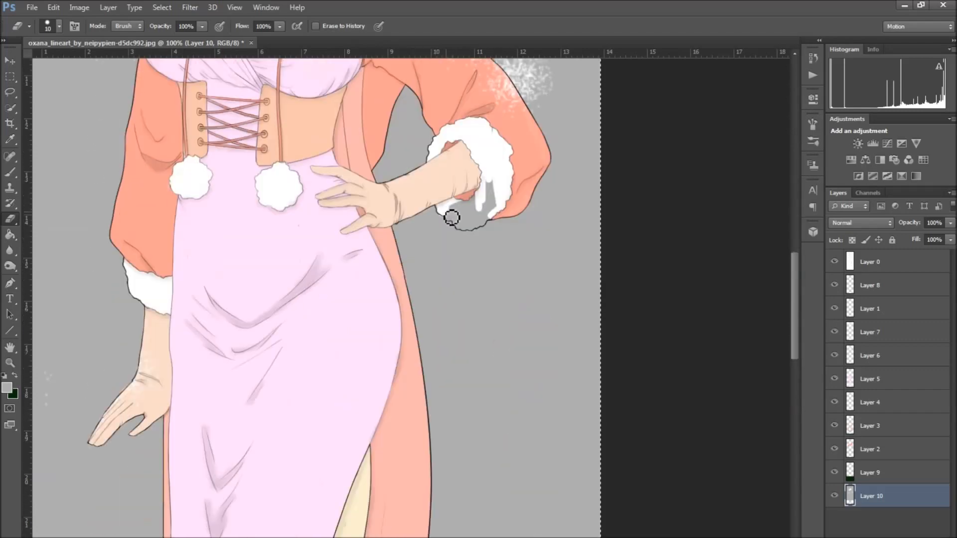
click(870, 331)
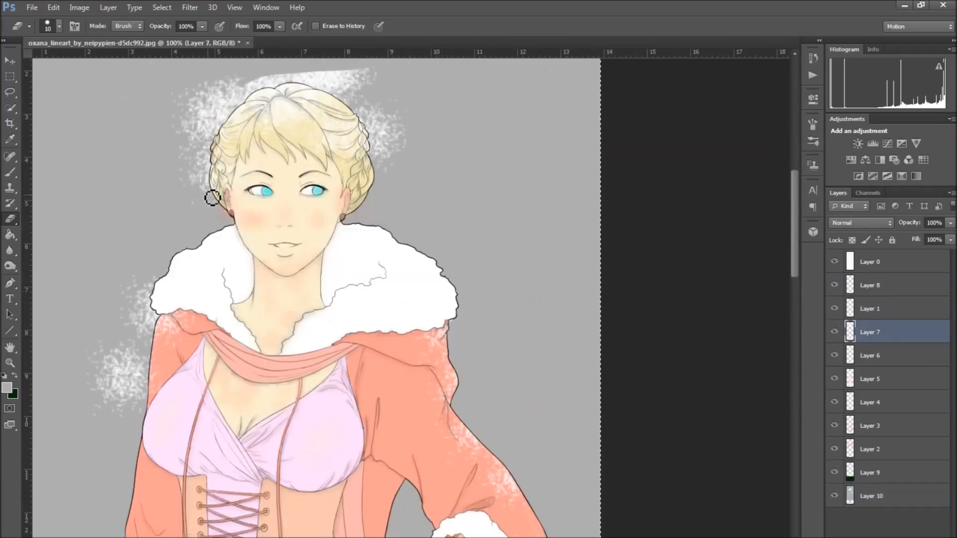
scroll(down, 3)
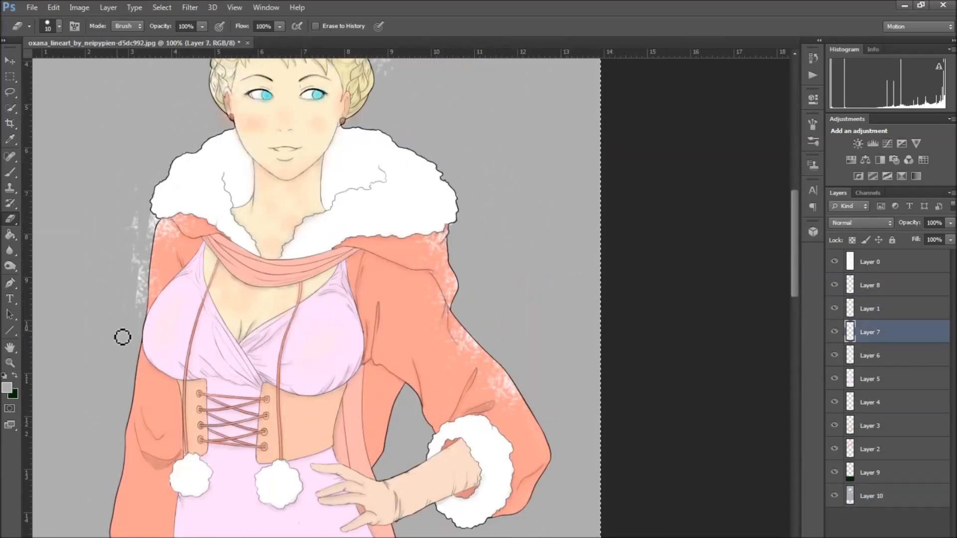
scroll(down, 3)
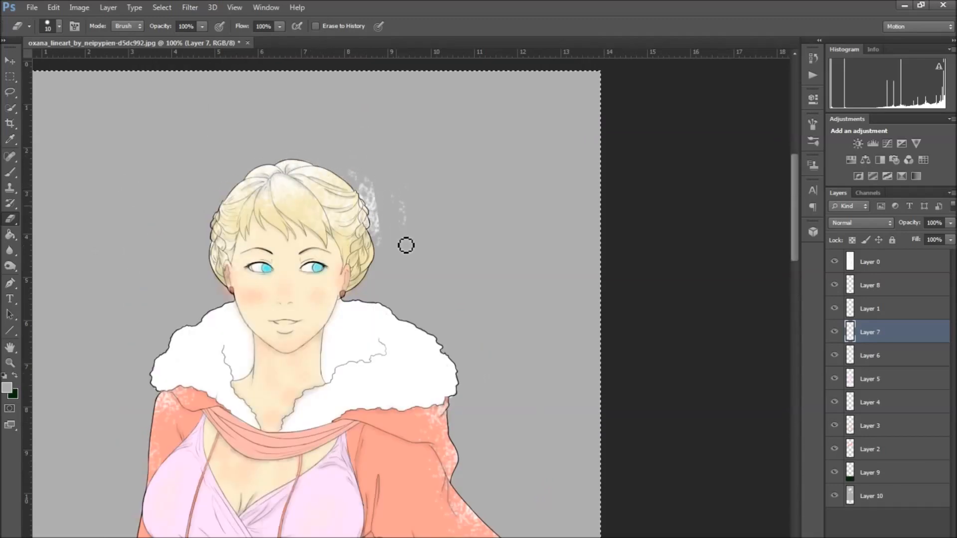